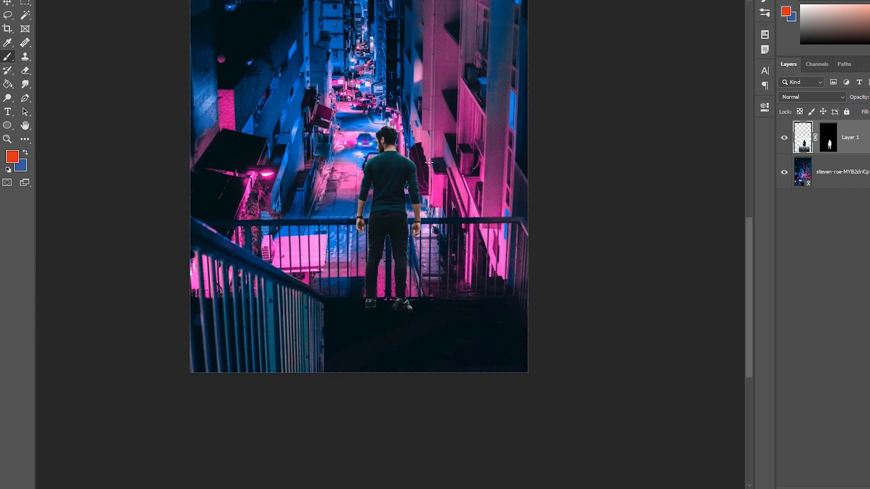
Free-transform Layer 1 so the cut-out man stands at the alley railing
{"action": "key", "text": "ctrl+t"}
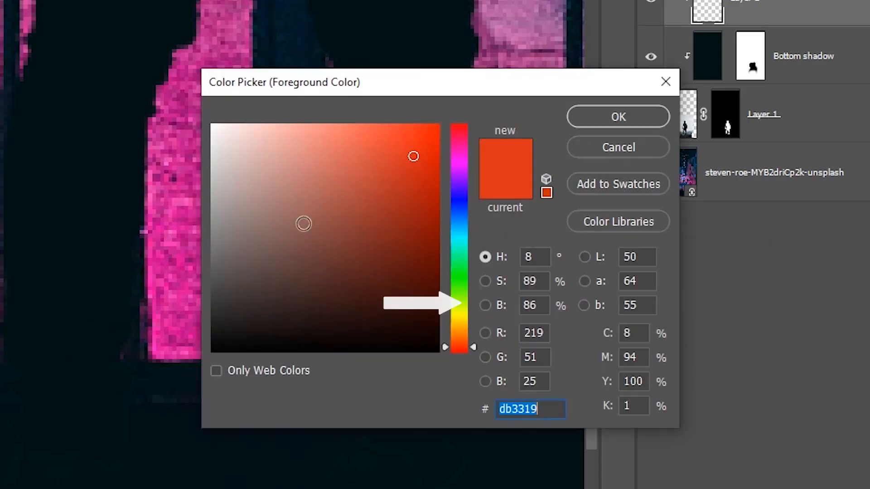
Choose a neutral gray foreground colour for the new shading layer
{"action": "left_click", "coordinate": [494, 82]}
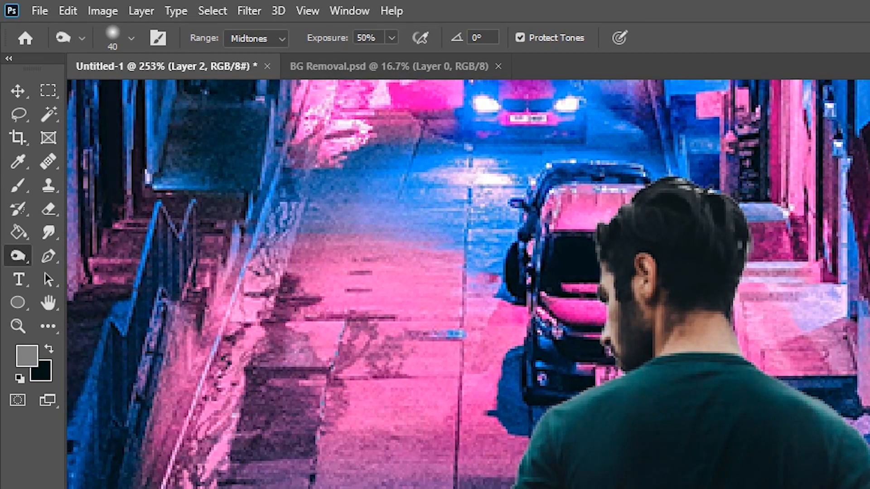
Dodge the man's head and burn his legs on the Overlay layer to match the alley light
{"action": "left_click", "coordinate": [256, 38]}
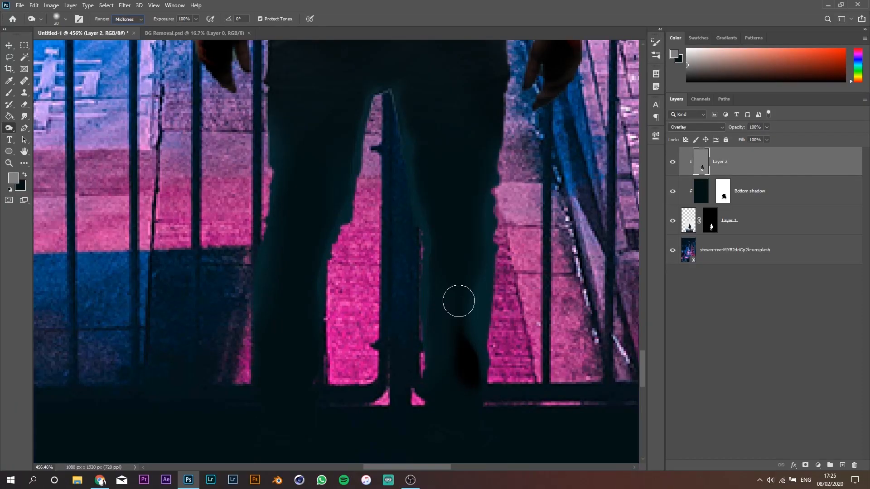
{"action": "left_click", "coordinate": [127, 19]}
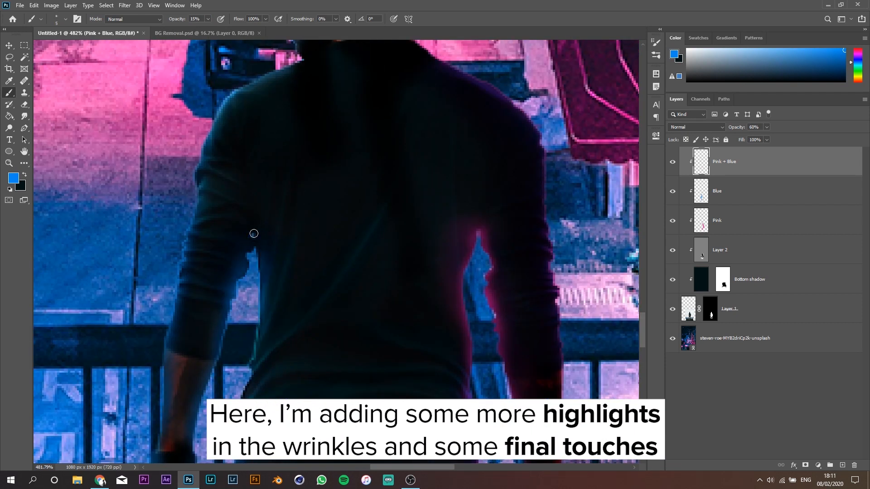
Brush low-opacity blue highlights into the shirt wrinkles on the Pink + Blue layer
{"action": "left_click_drag", "start_coordinate": [254, 233], "coordinate": [204, 159]}
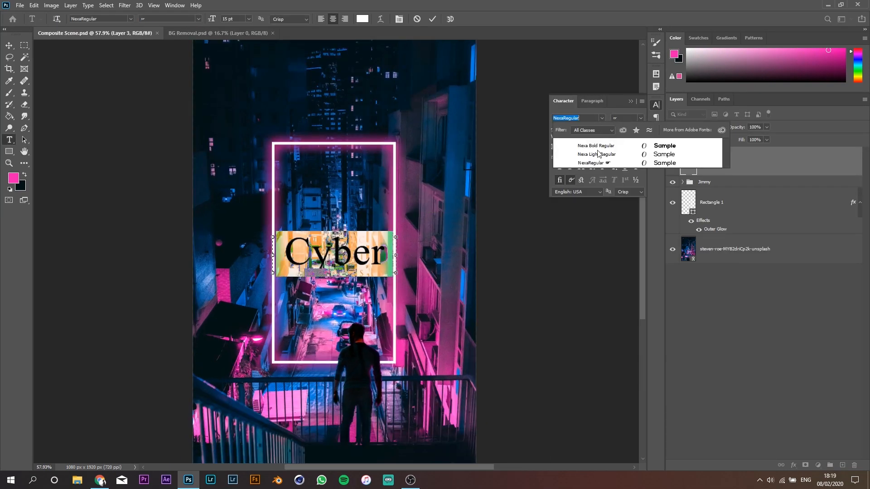
Set the Cyber type layer's font to Nexa Bold
{"action": "left_click", "coordinate": [595, 145]}
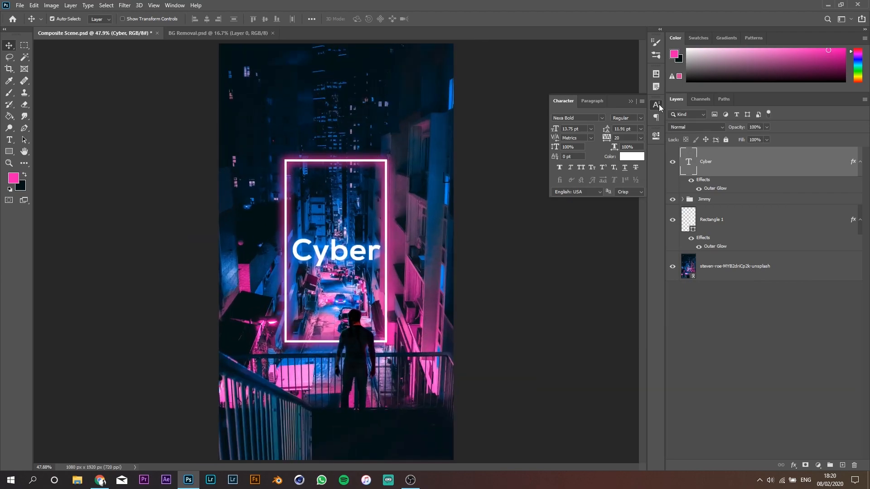